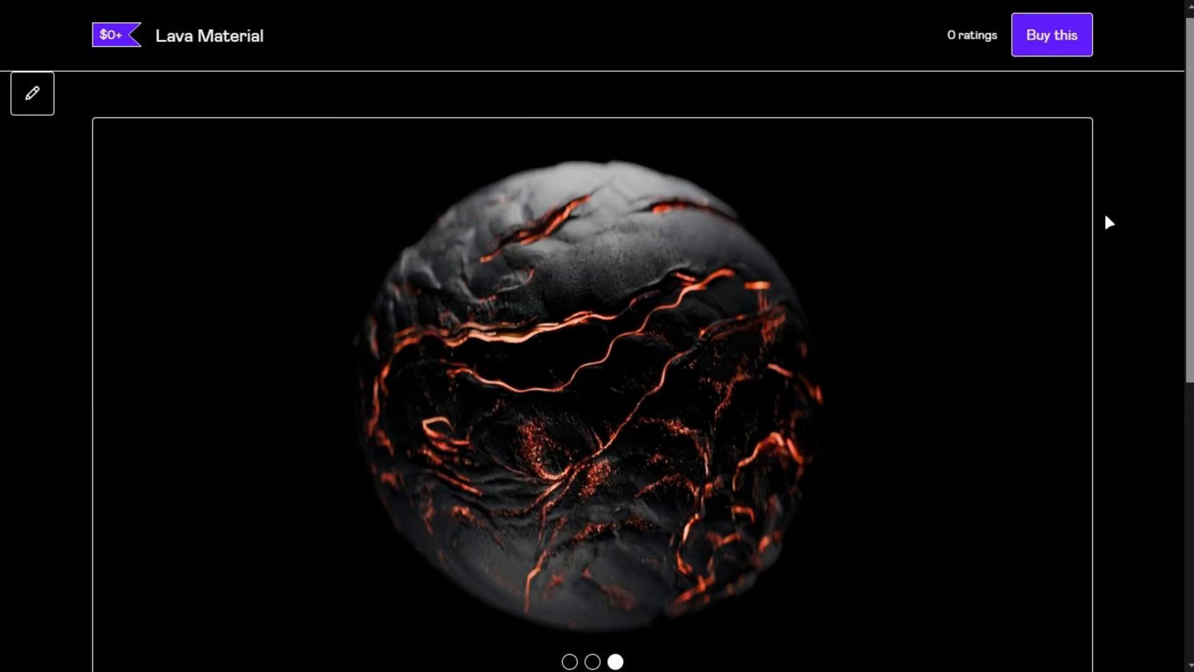
Step: Pick the Lava 4k option, name a price of 1, and proceed with Buy this
scroll("down", 3)
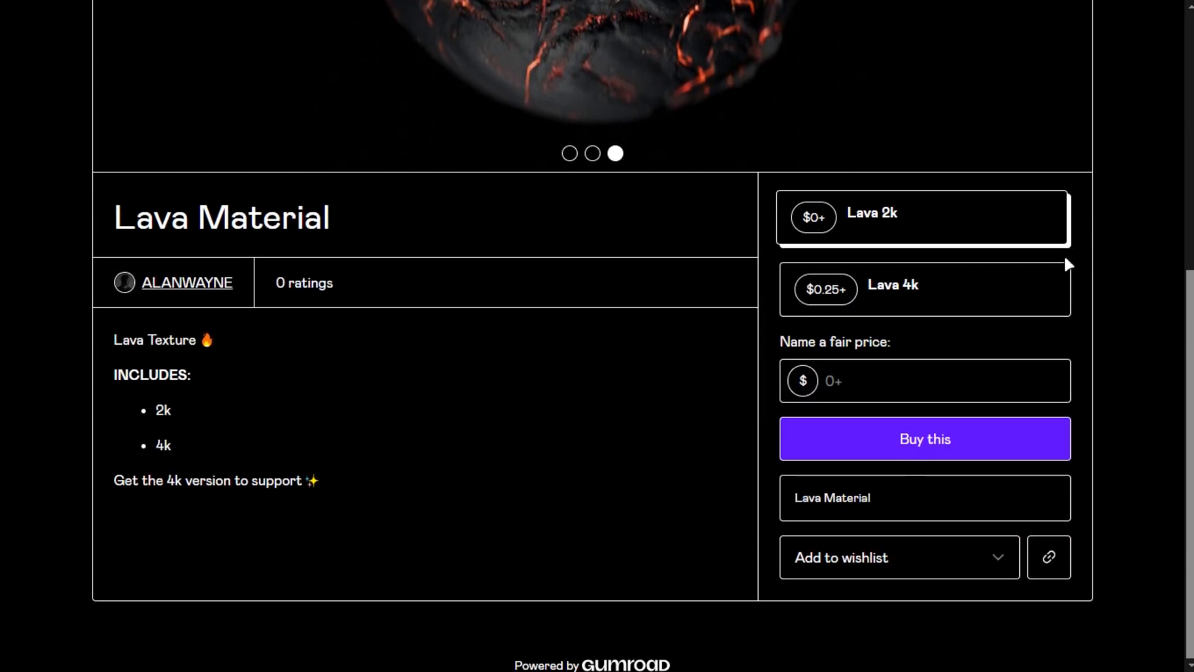
left_click(924, 286)
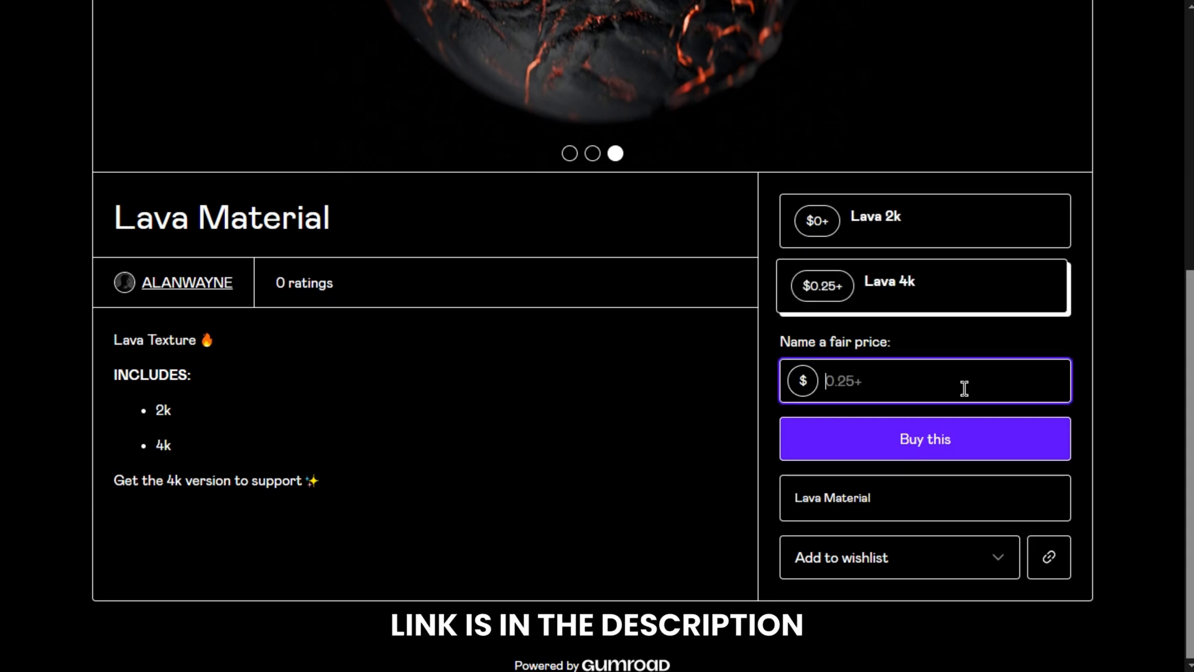
type("1")
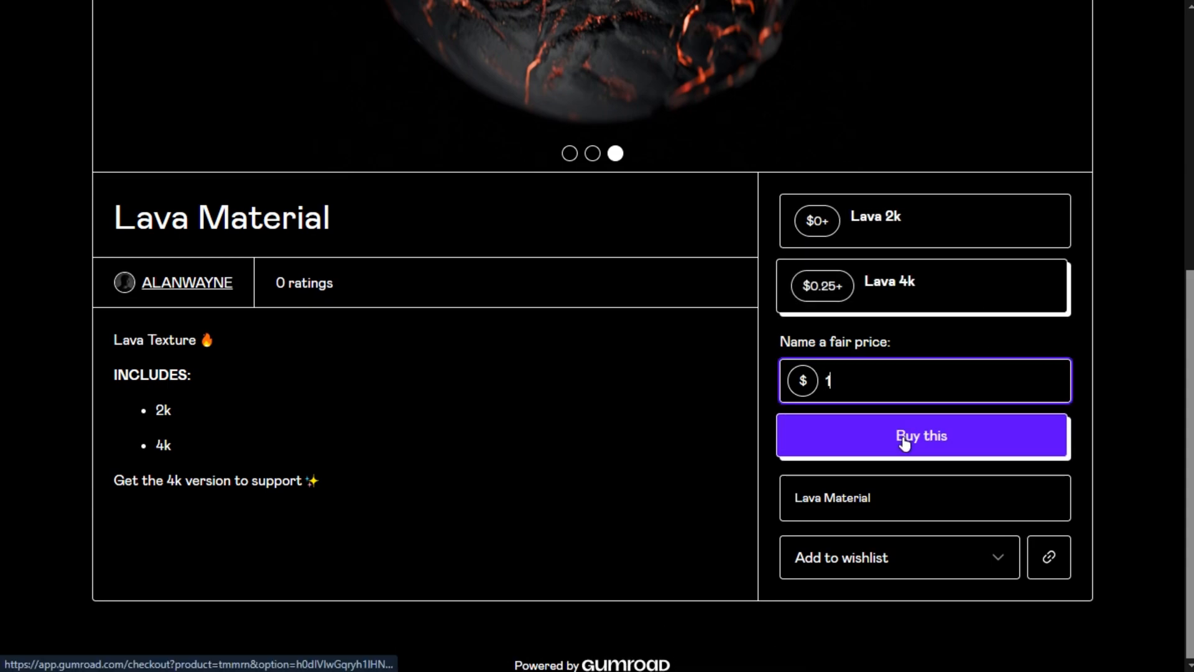
left_click(921, 435)
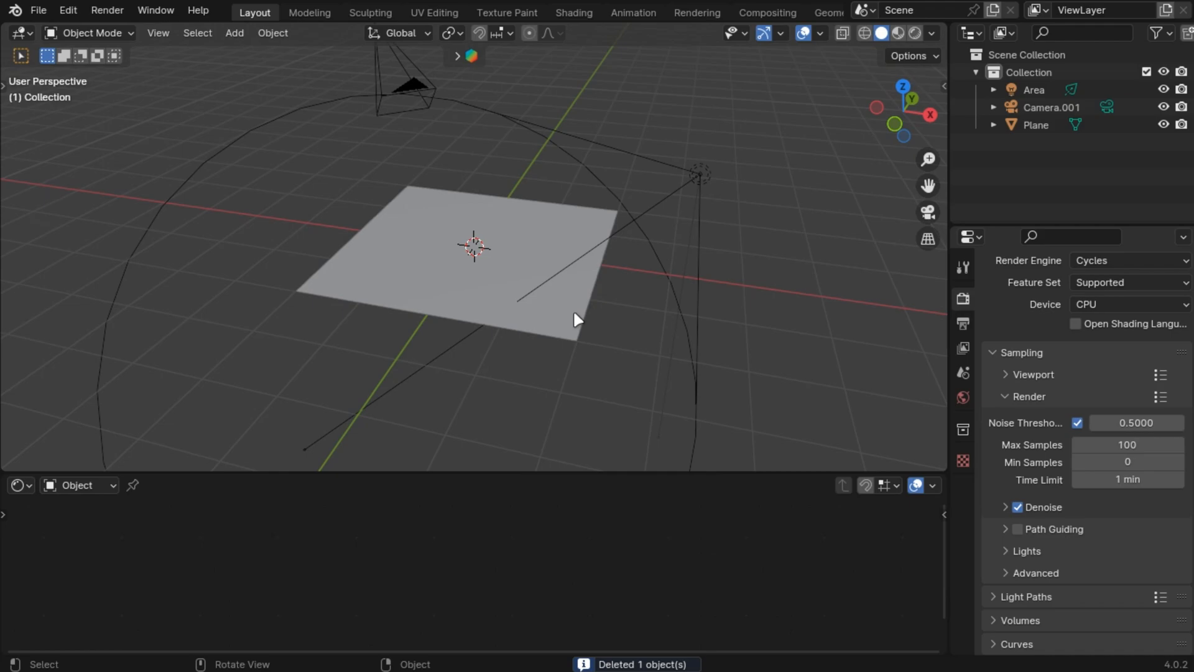
Step: Select the plane and start setting up its Lava material with Node Wrangler
left_click(473, 252)
type("node")
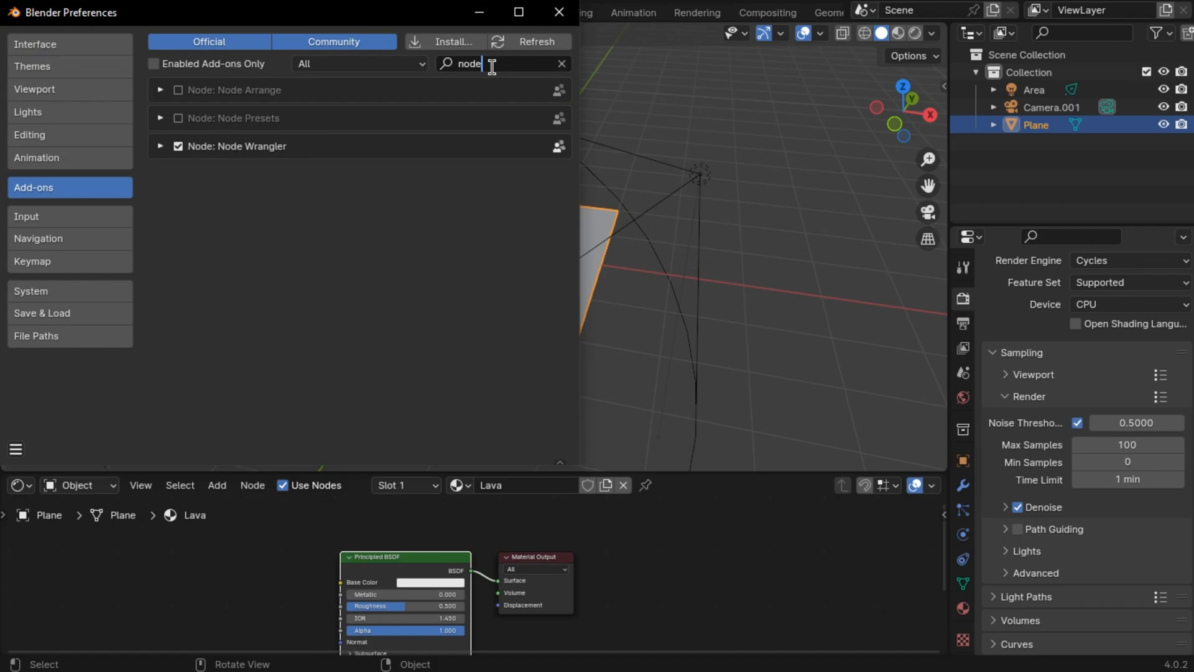
left_click(15, 449)
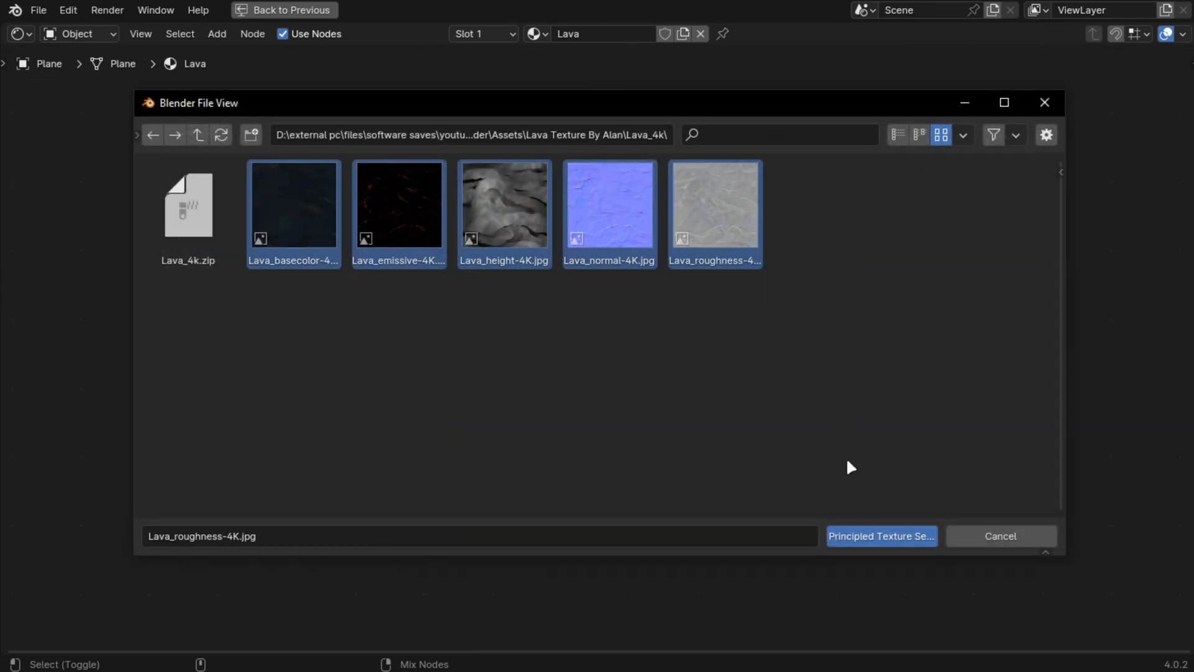
Step: Run Principled Texture Setup, set Emission Strength to 10, and choose Displacement and Bump in Settings
left_click(880, 535)
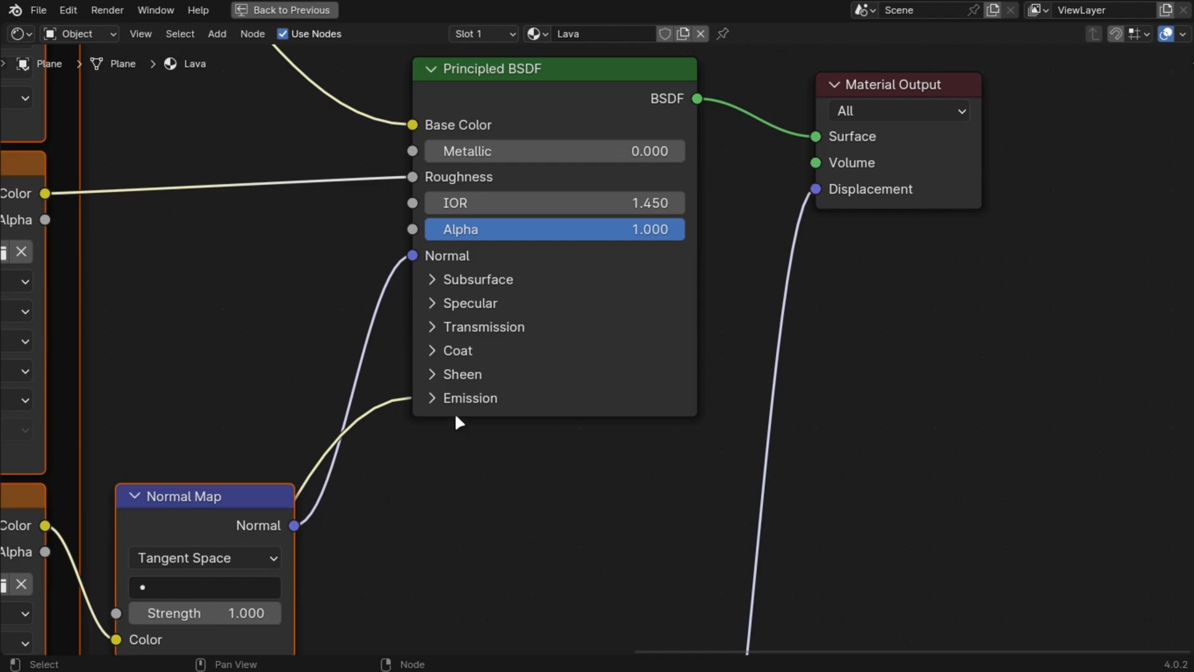
type("10")
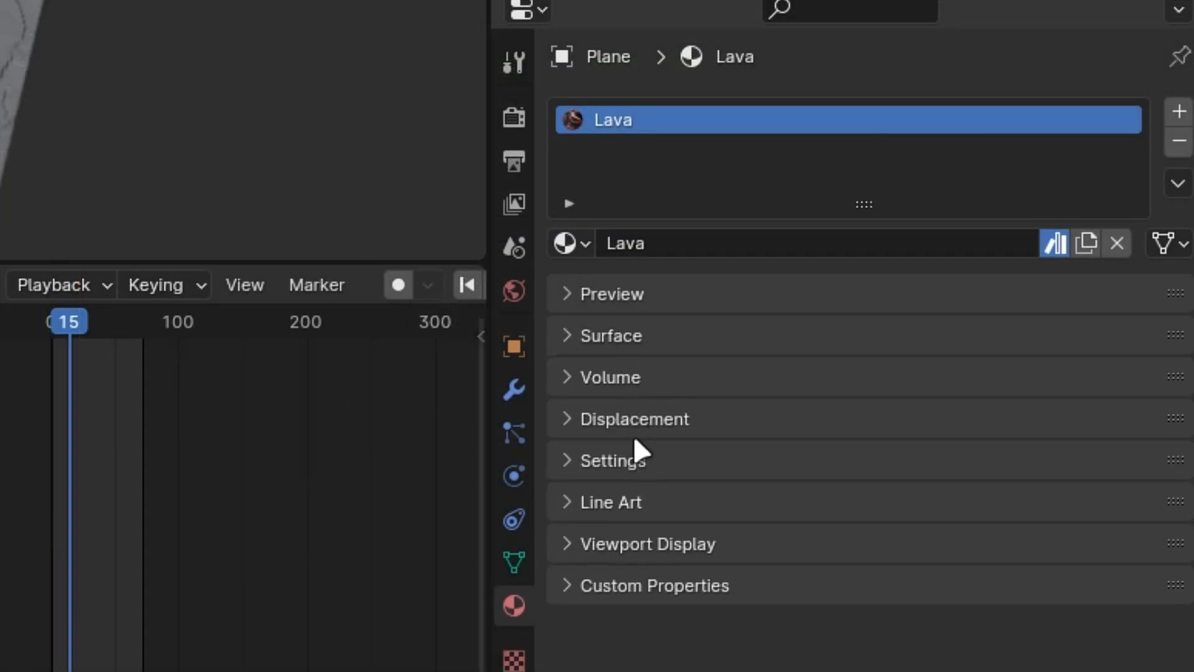
left_click(635, 418)
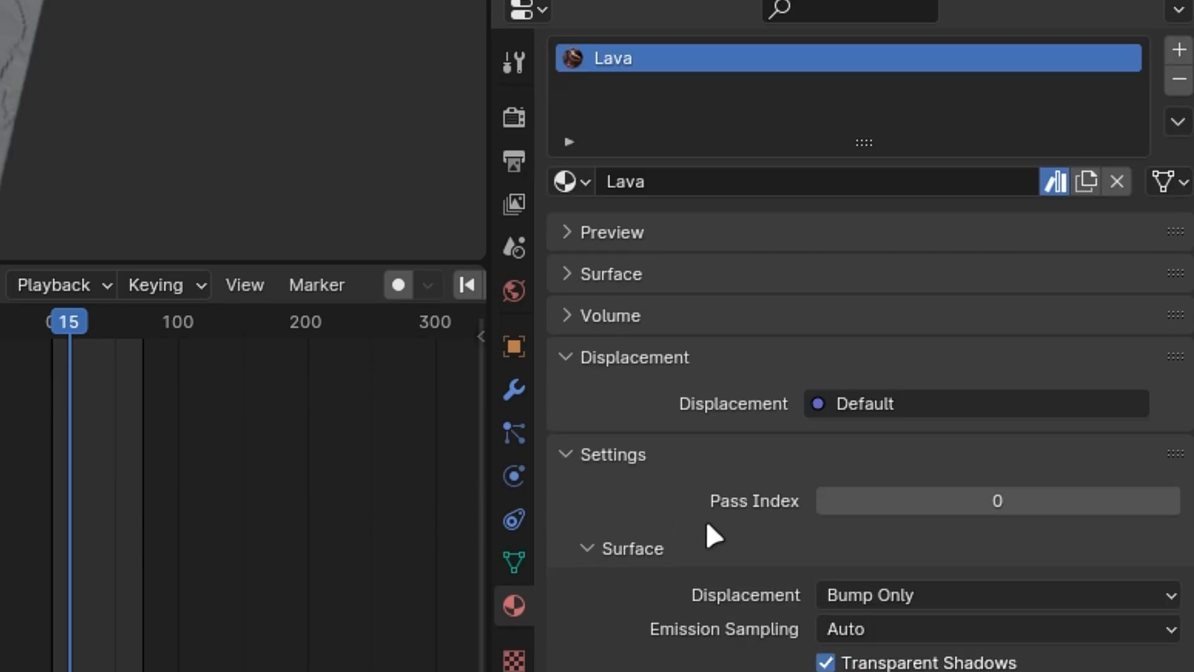
left_click(990, 595)
type("su")
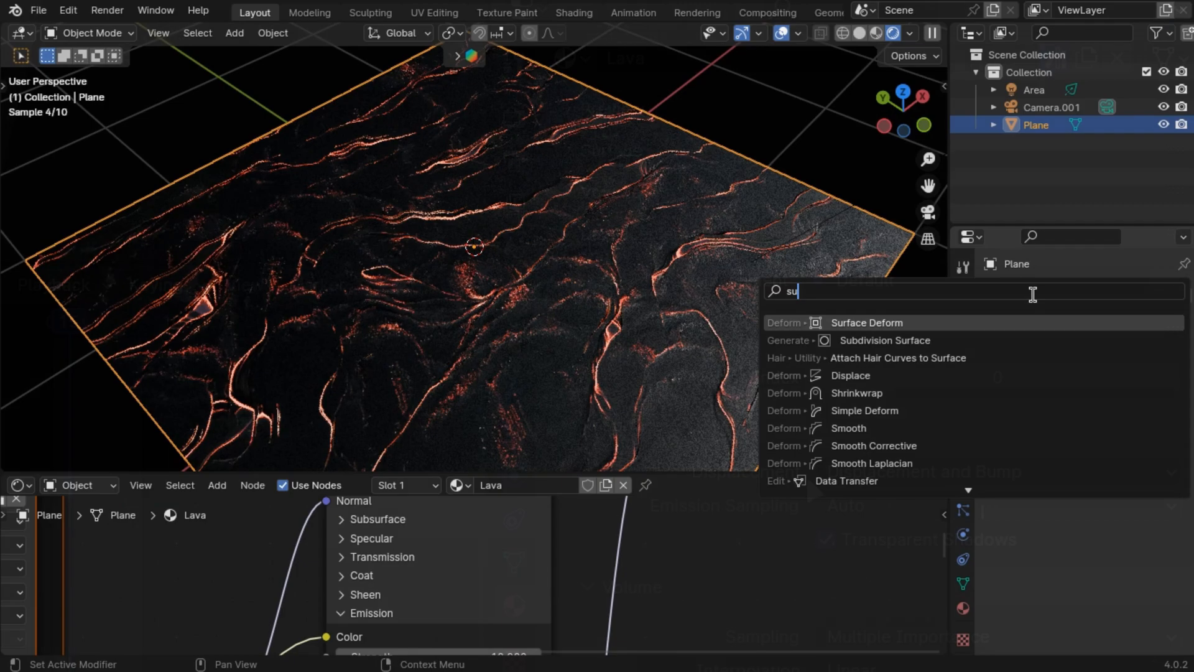
Step: Add a Simple Subdivision Surface modifier at level 6 for viewport and render
left_click(884, 340)
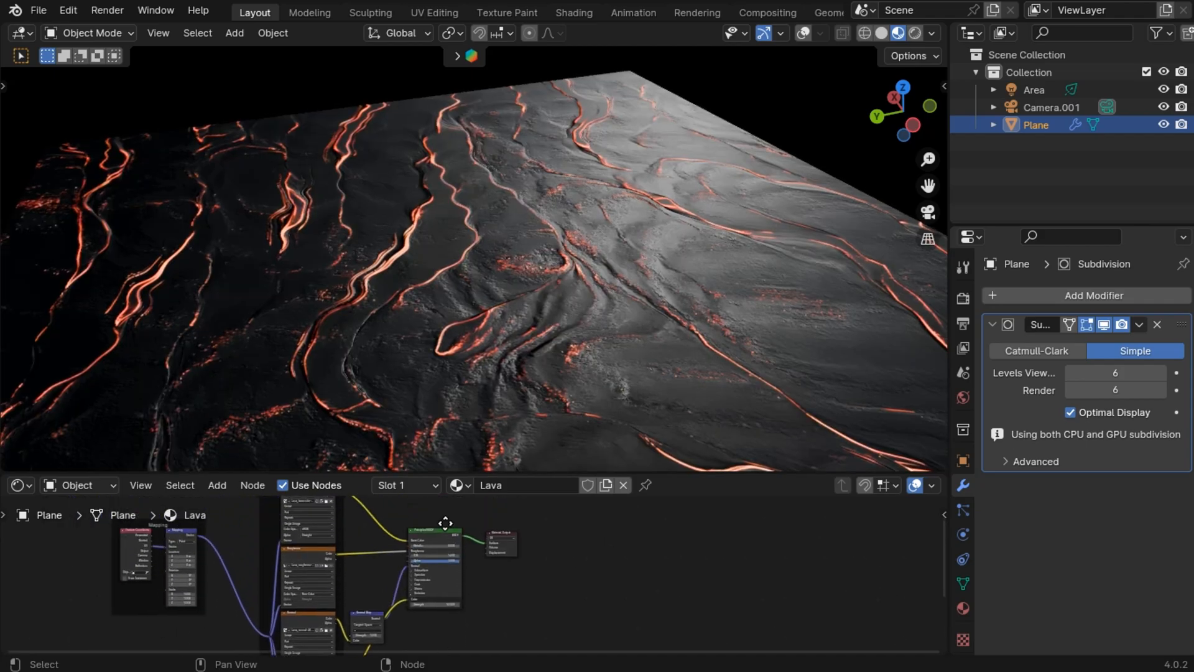
Step: Add a Displace modifier with a new texture using Lava_height-4K.jpg, UV coordinates, strength 0.1
left_click(1097, 296)
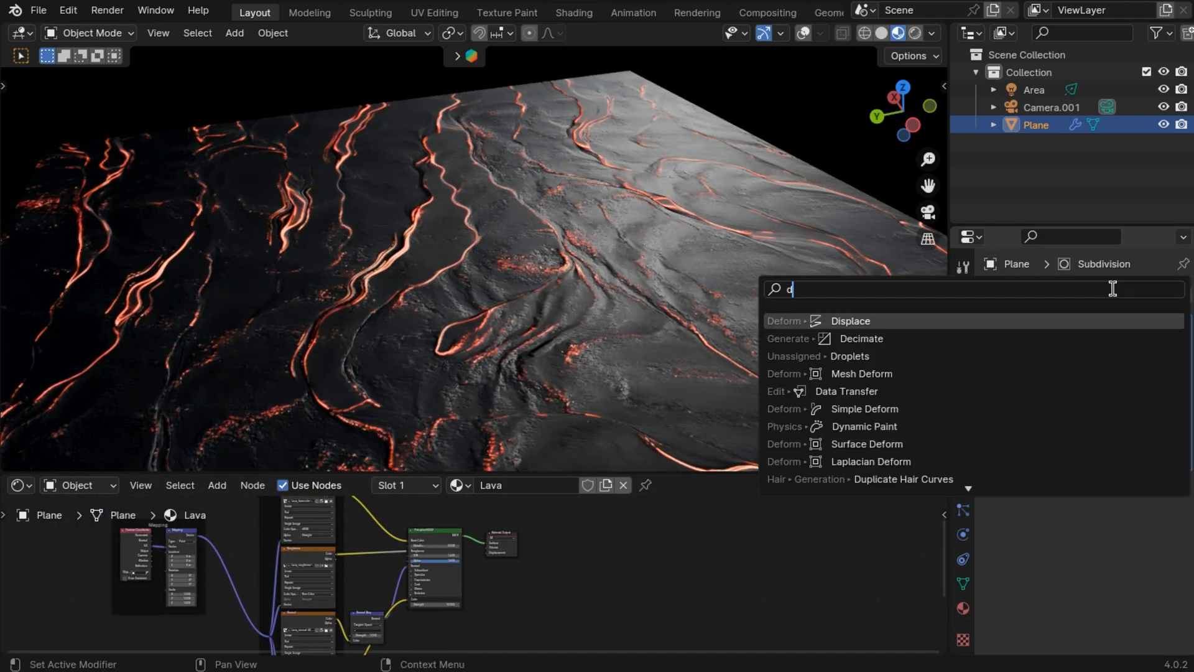
left_click(850, 321)
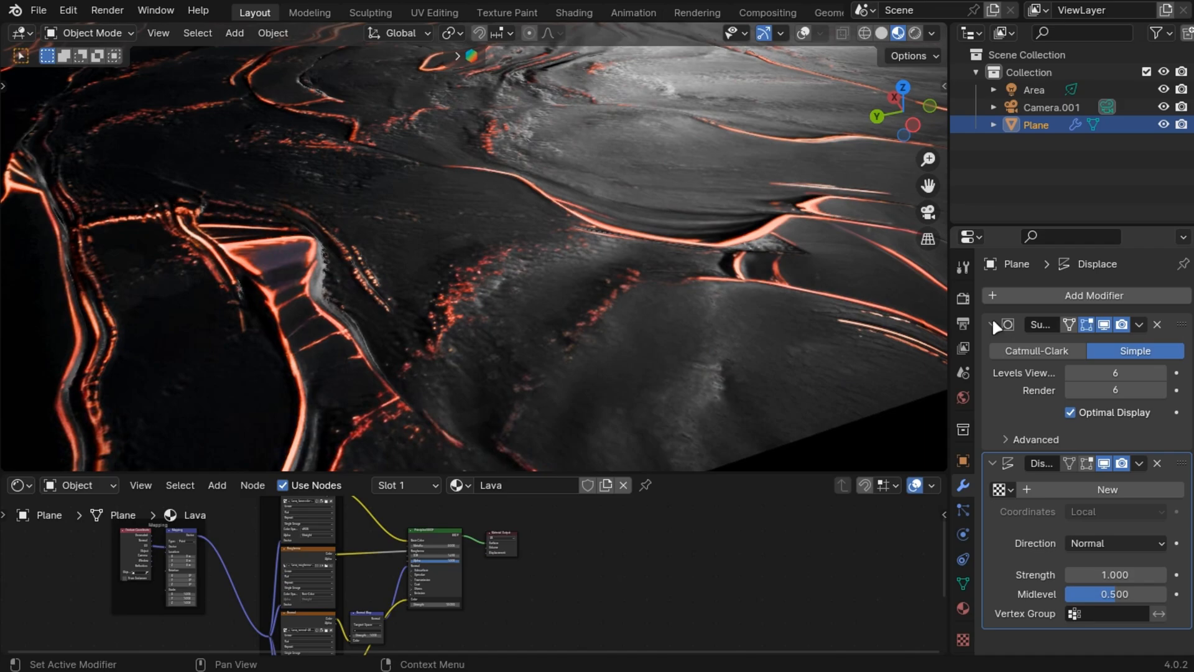
left_click(1115, 511)
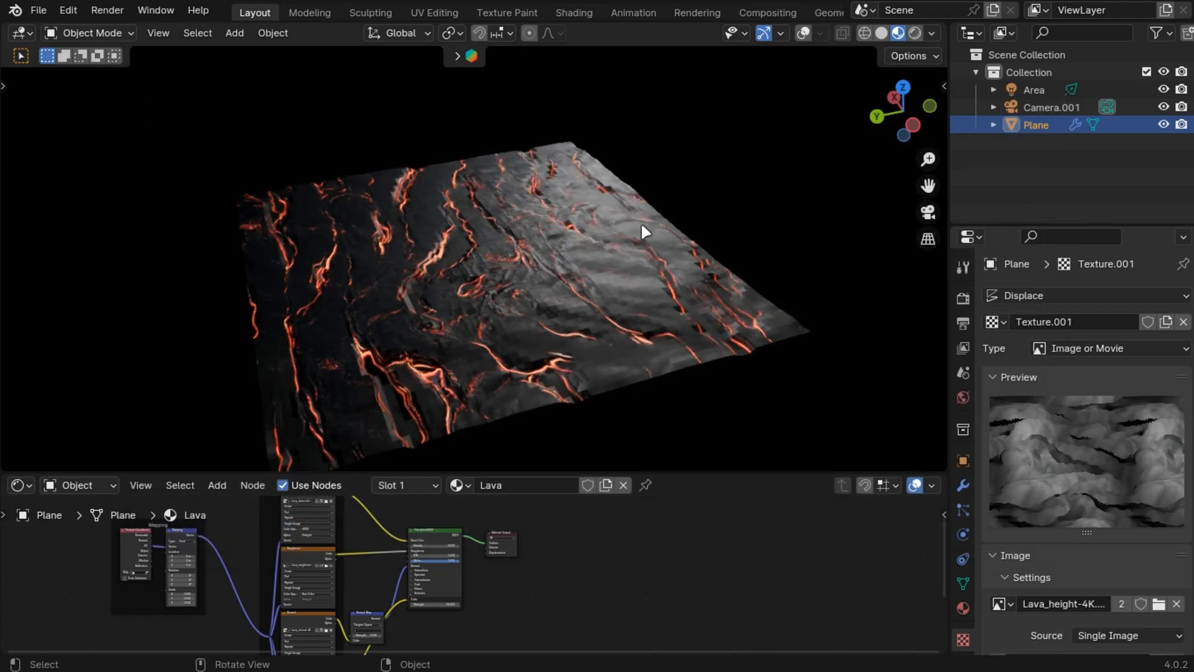
right_click(644, 232)
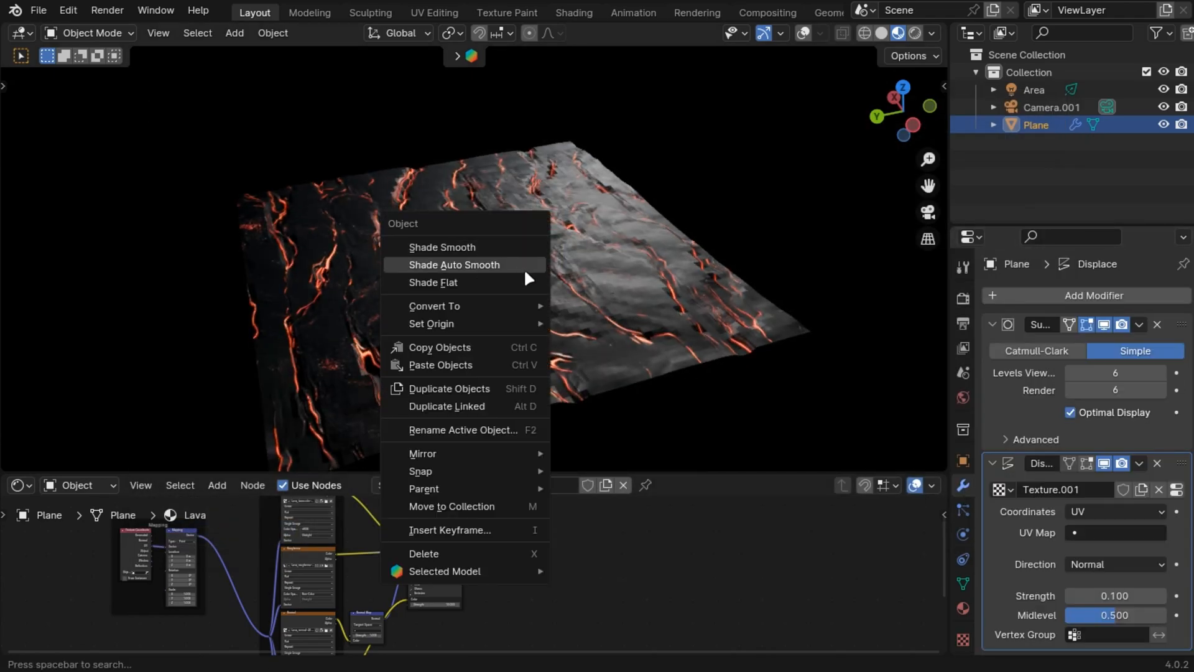